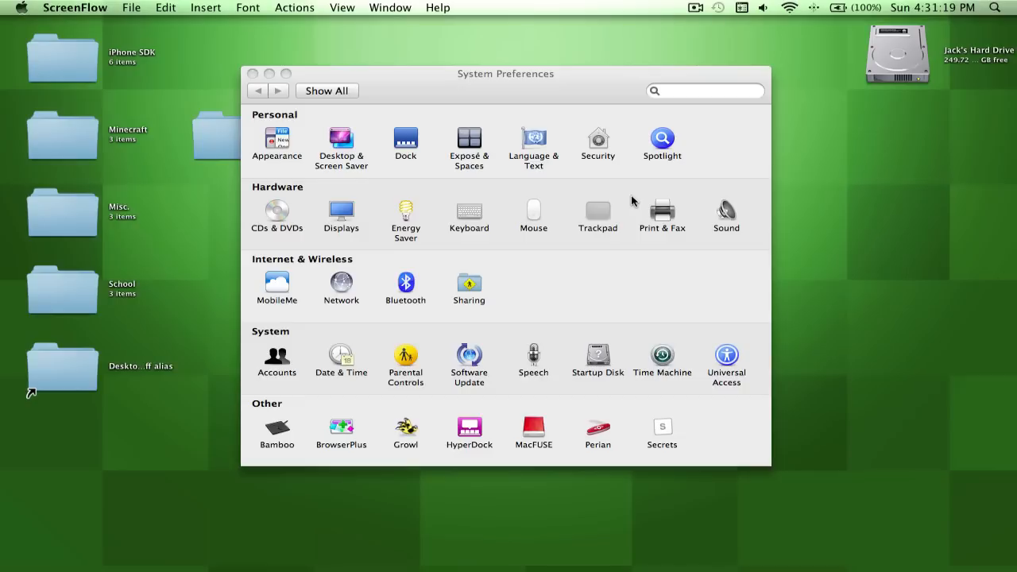
mouse_move(410, 57)
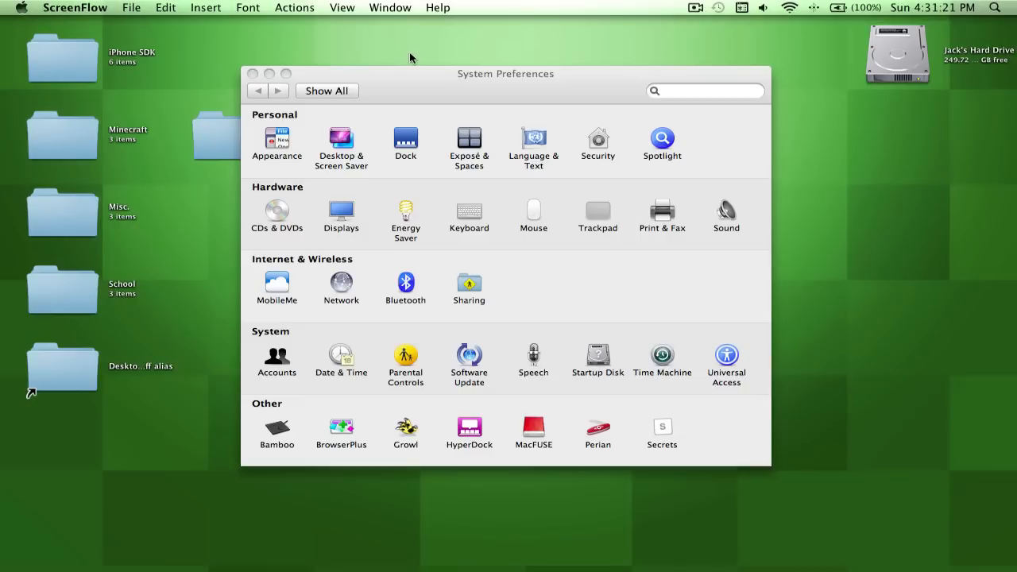
mouse_move(871, 26)
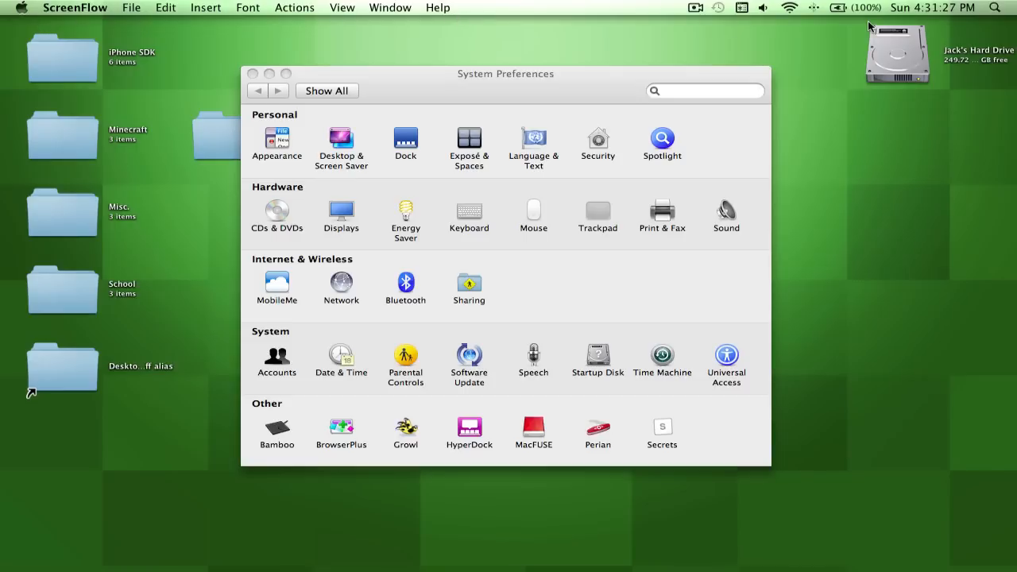
mouse_move(474, 435)
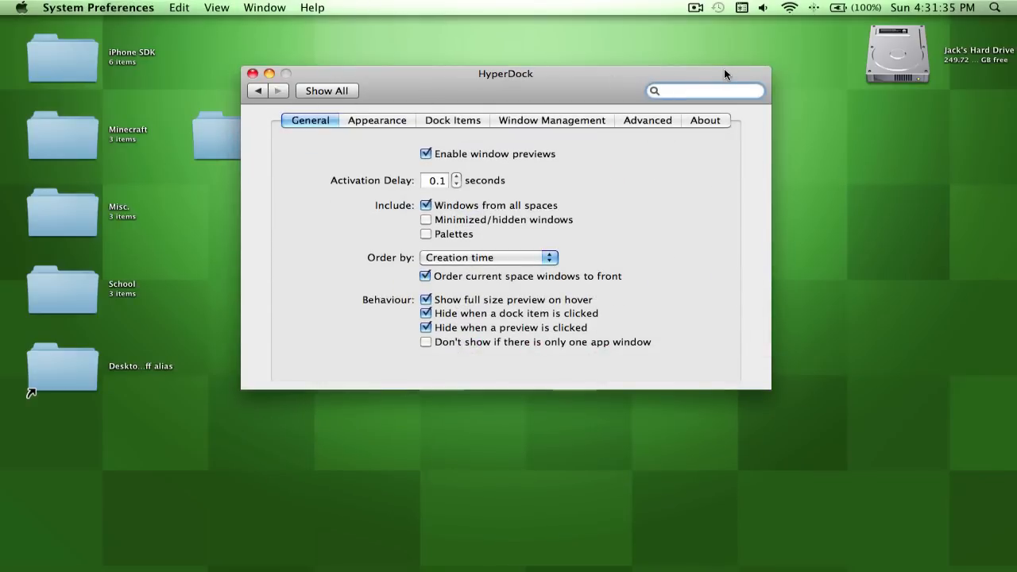
mouse_move(623, 121)
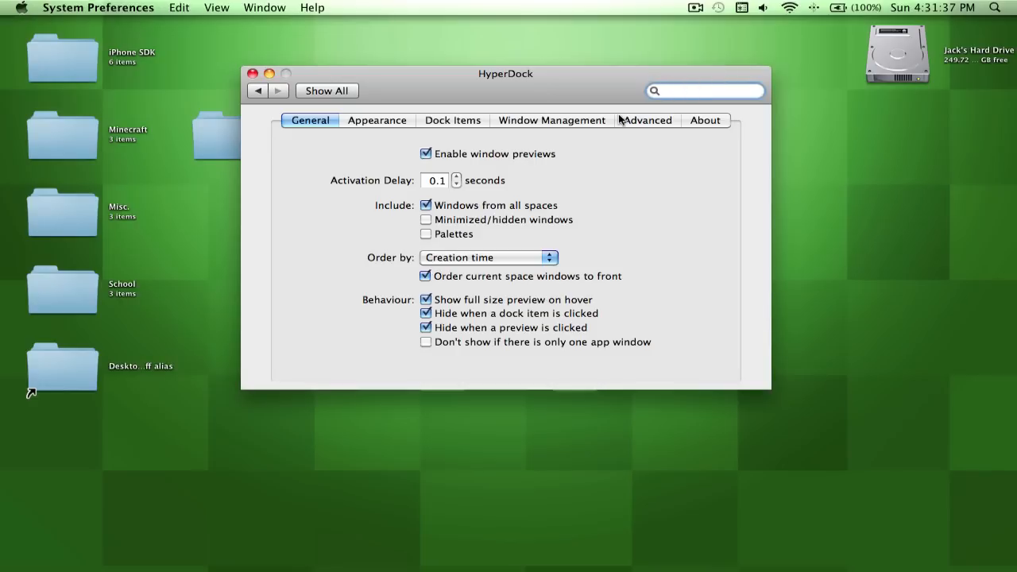
Step: Review HyperDock's Window Management snapping options, then return to the General settings
left_click(552, 121)
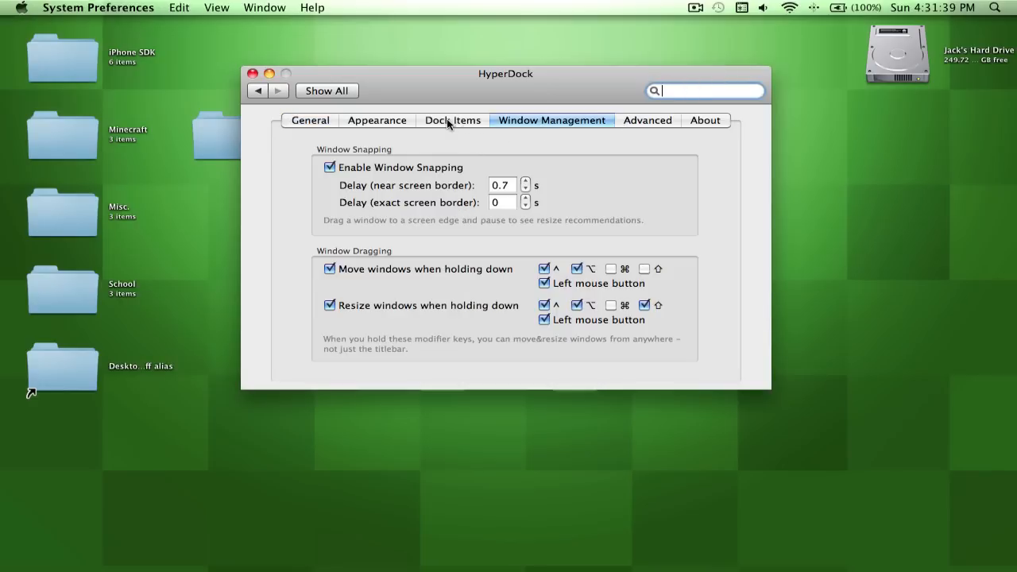
left_click(310, 121)
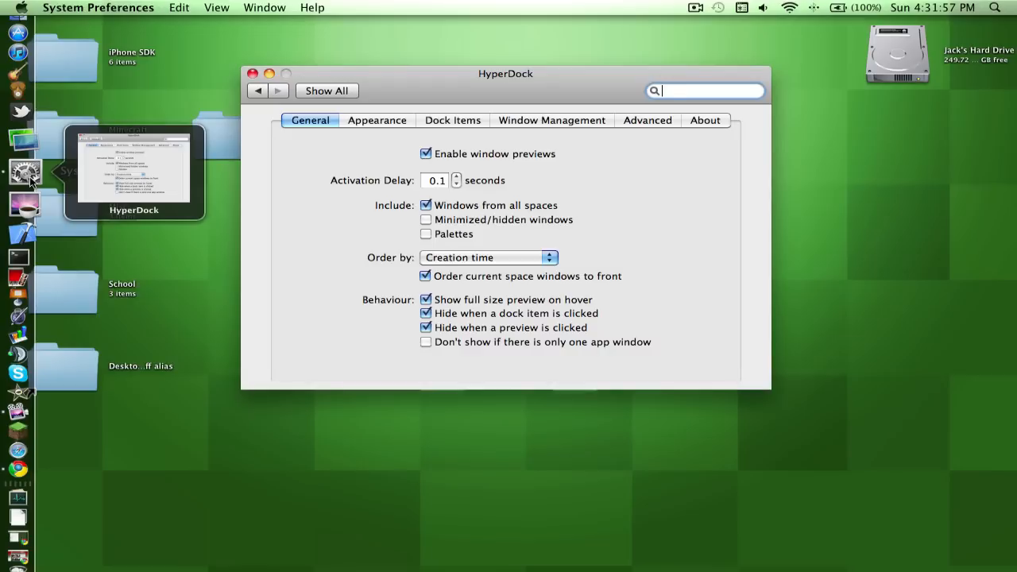
mouse_move(24, 419)
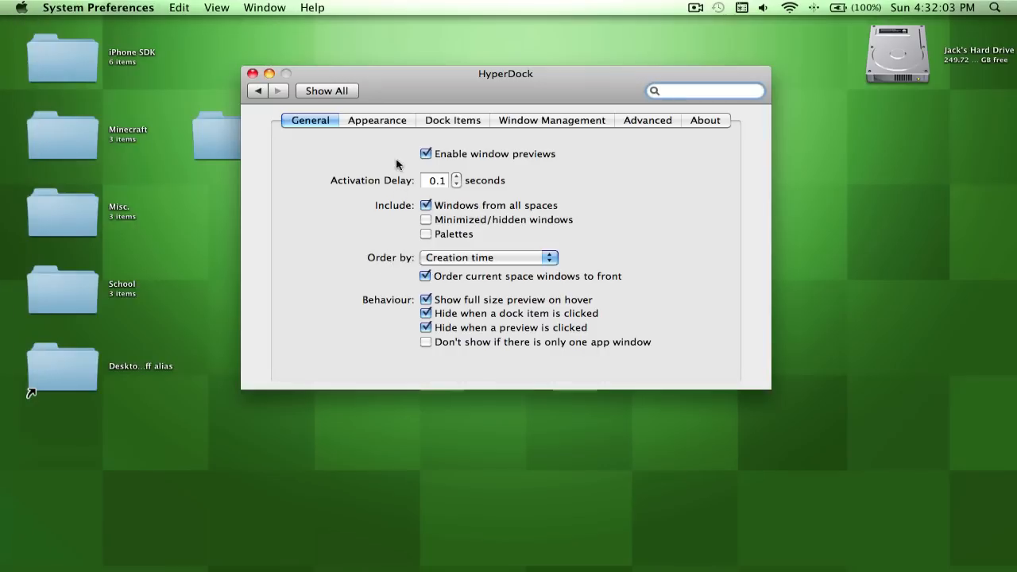
Step: Browse HyperDock's Appearance, General and Advanced panes, landing back on Window Management
left_click(376, 121)
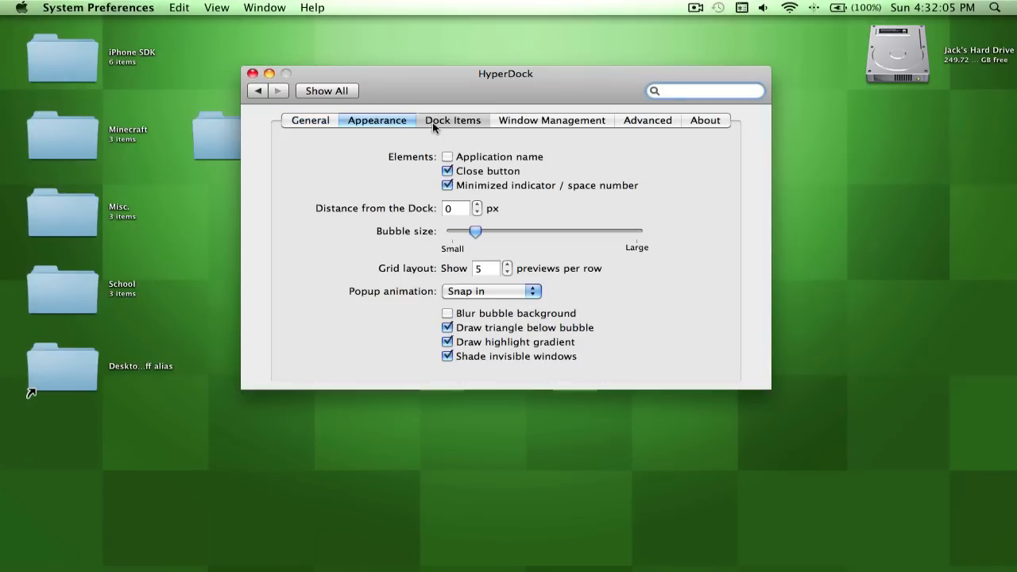
left_click(310, 121)
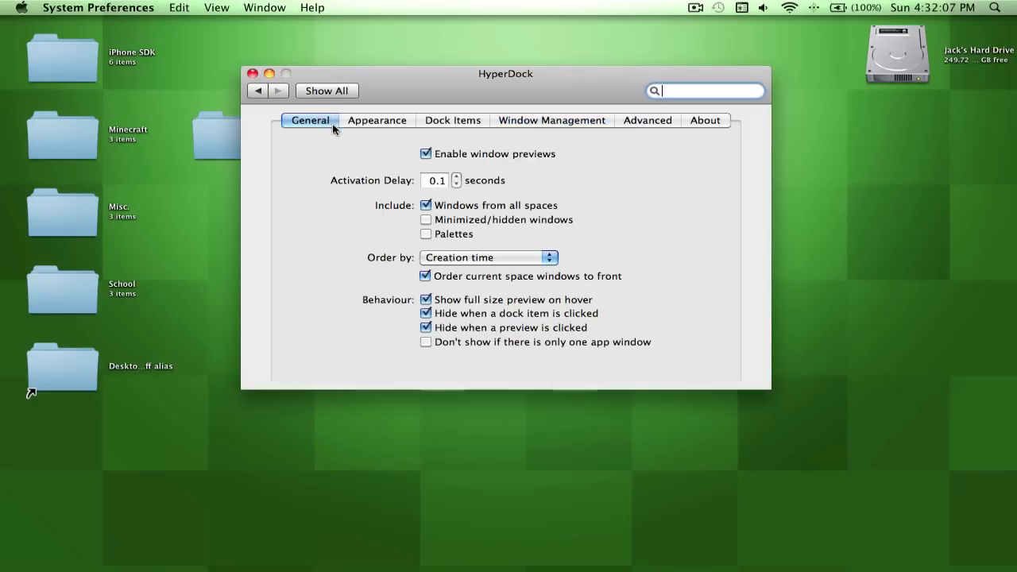
left_click(647, 121)
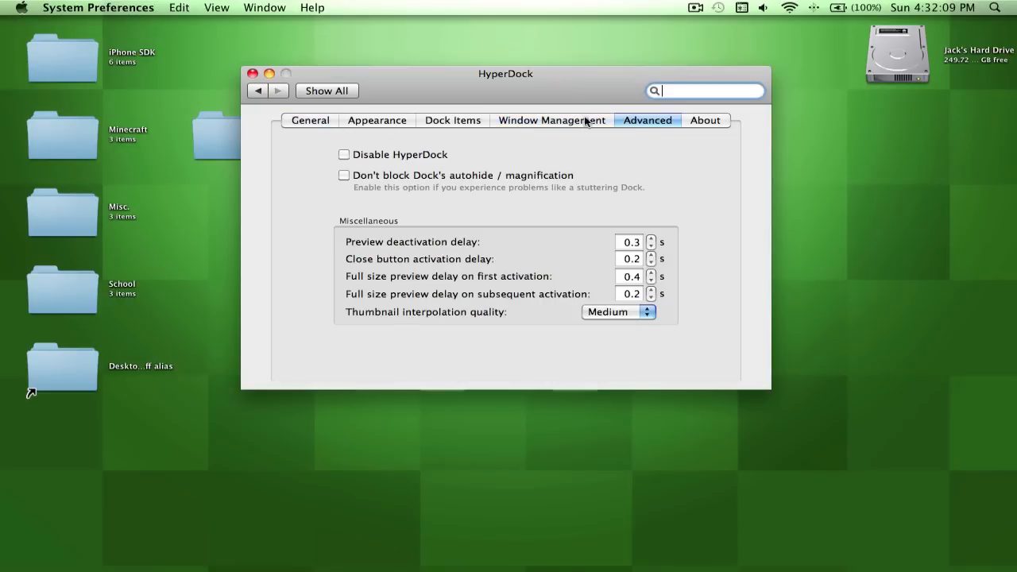
left_click(552, 120)
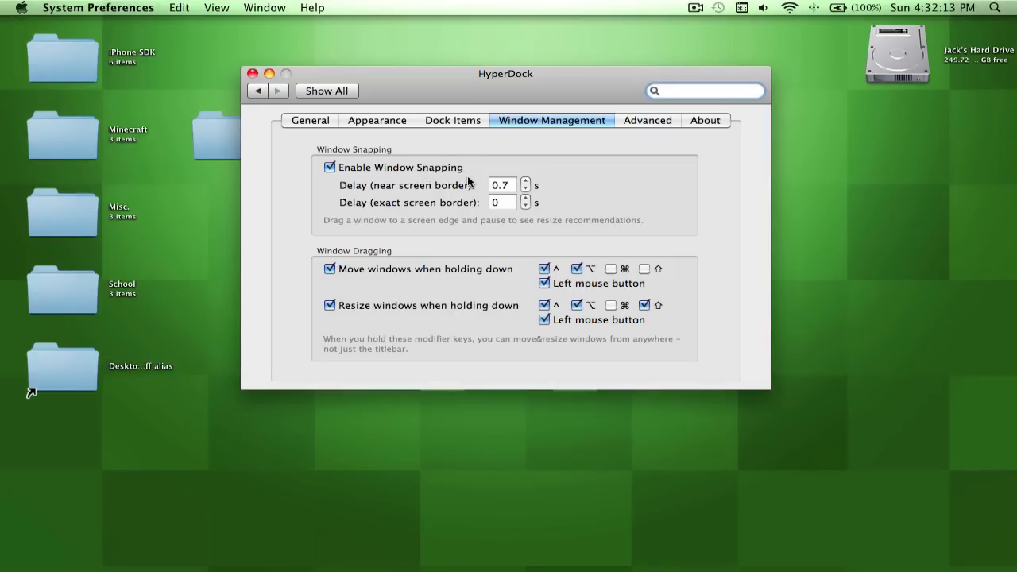
mouse_move(453, 181)
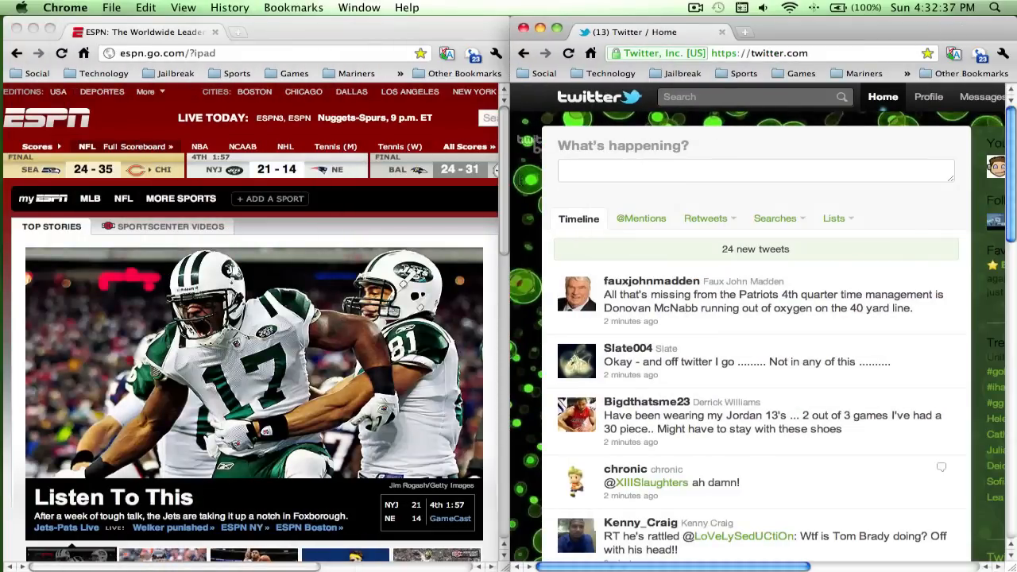
Step: Draft a tweet reading "The Jets are winning 21-14" in the compose box
left_click(756, 170)
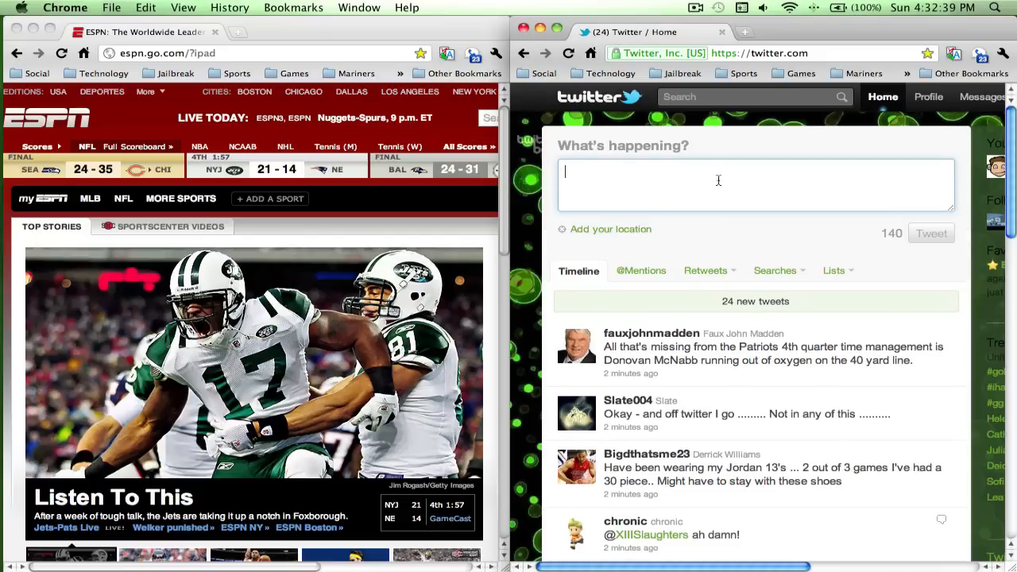
type("The Jets are winning 21")
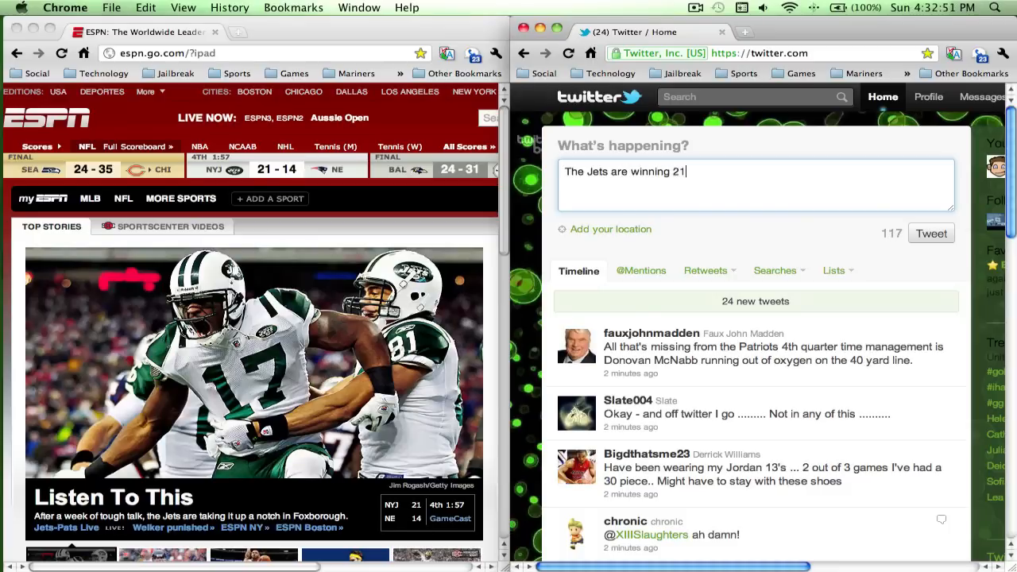
type("-14")
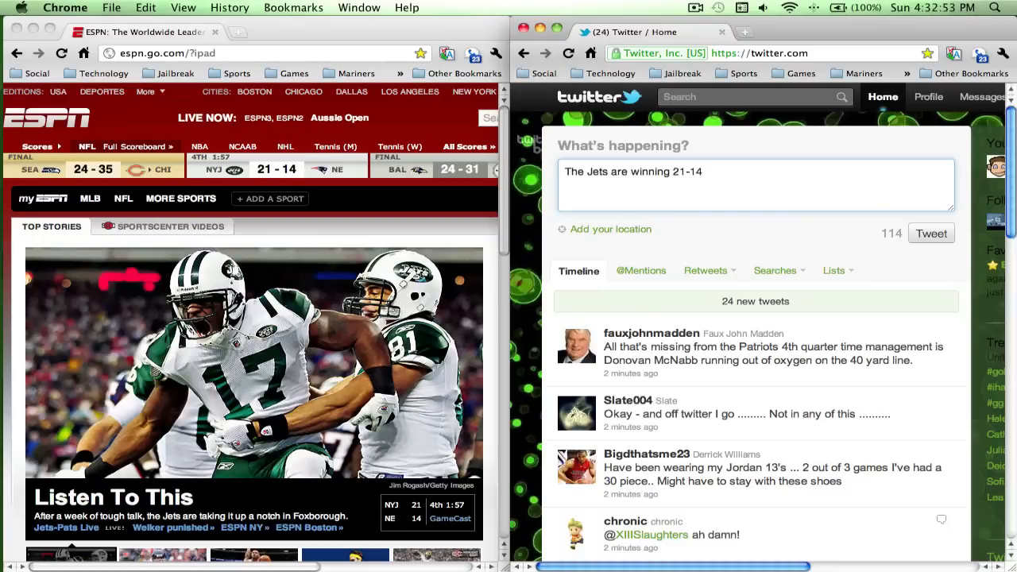